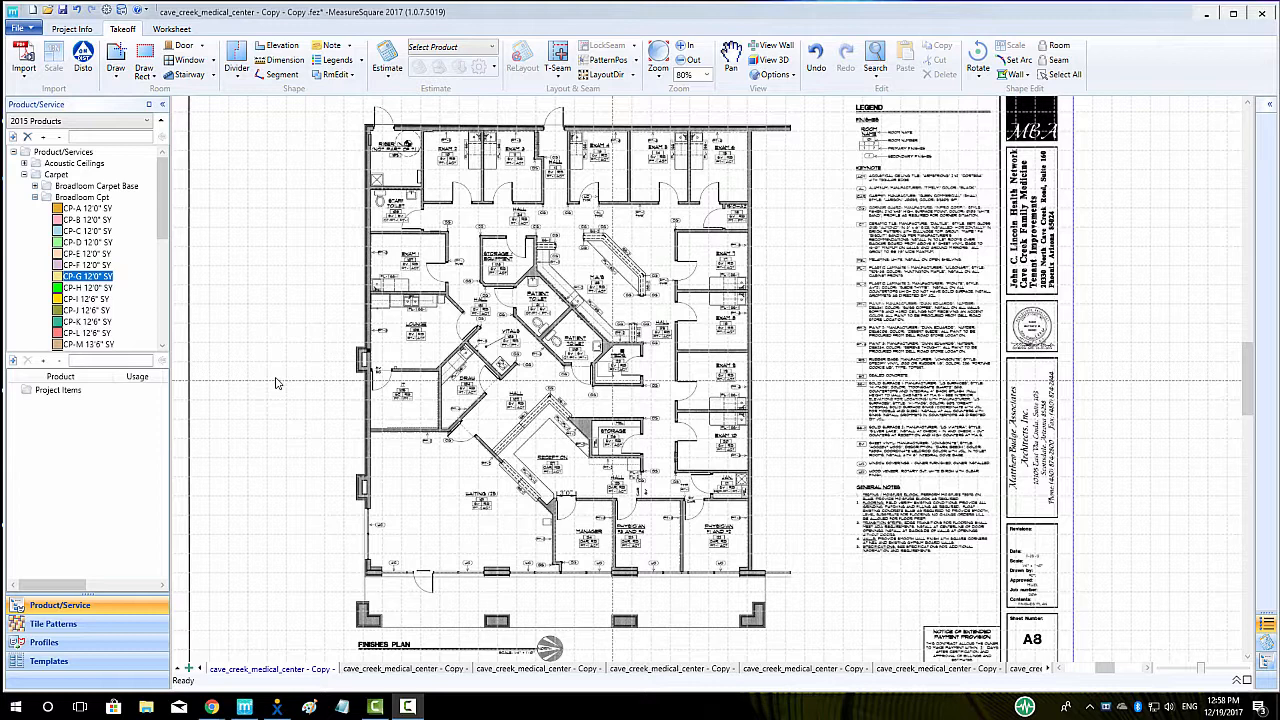
mouse_move(265, 182)
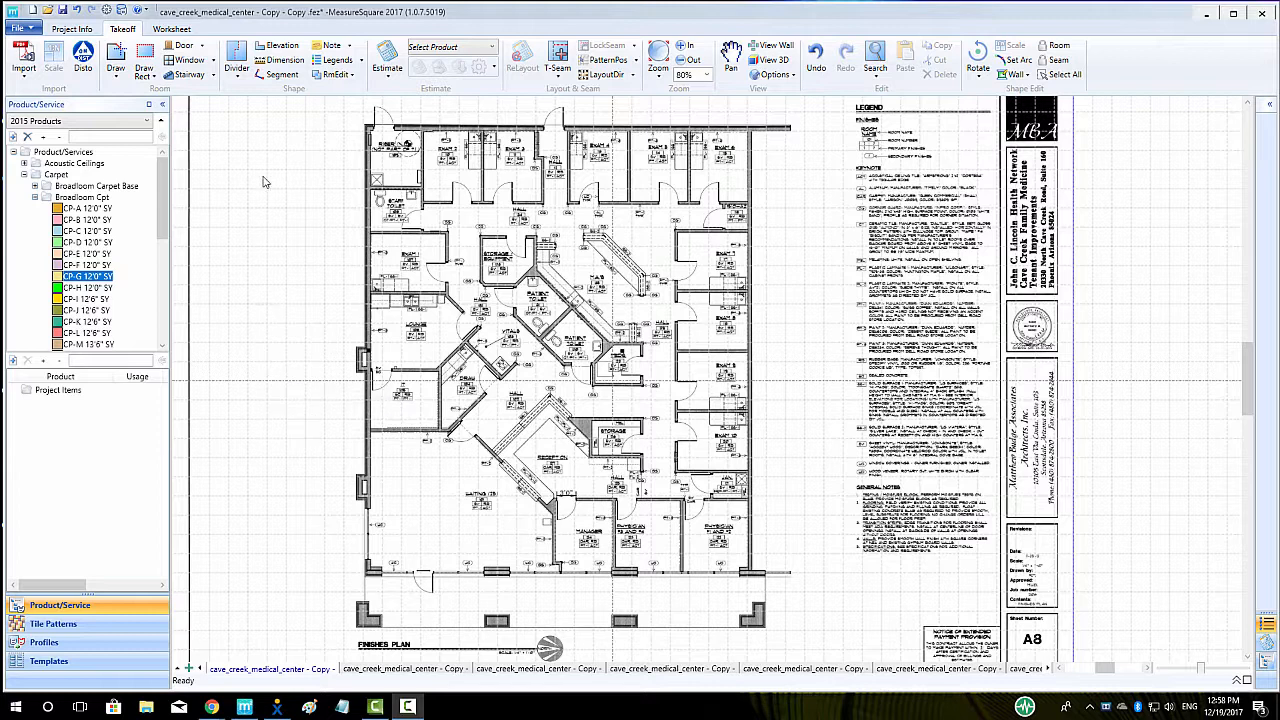
Draw a dimension from the left wall's lower corner to its top, then select the blueprint
left_click(283, 60)
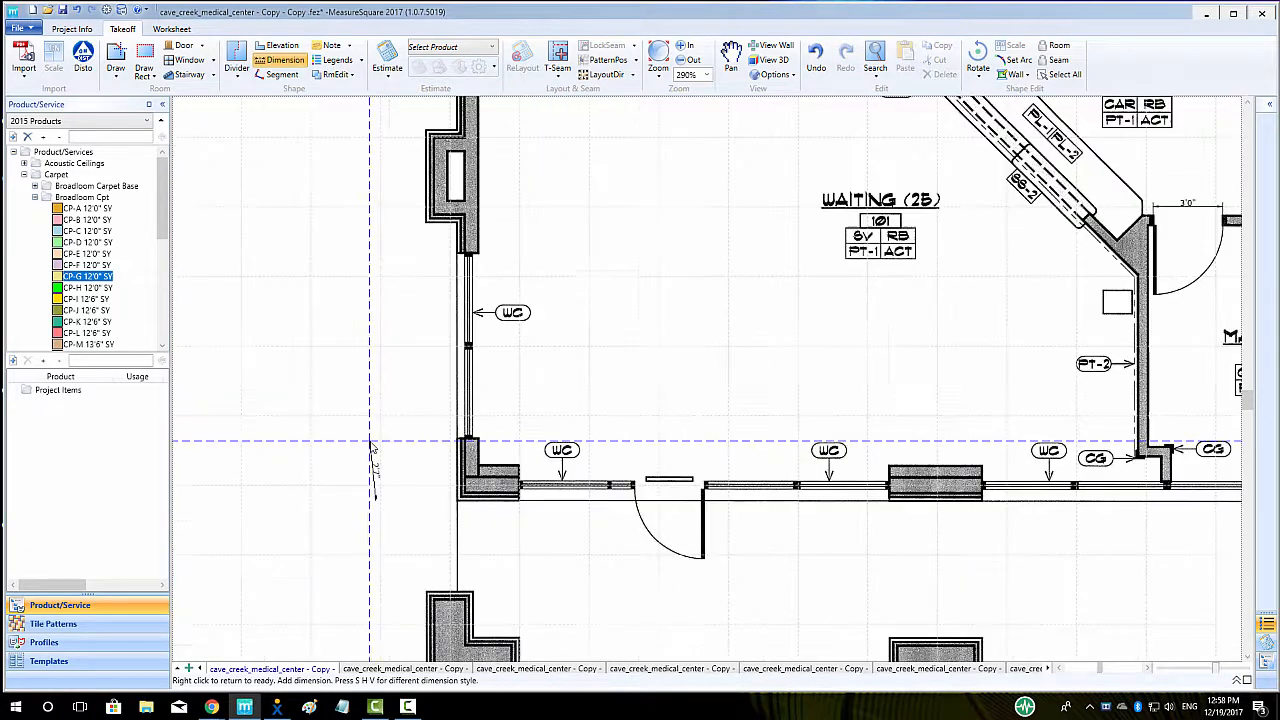
left_click(692, 59)
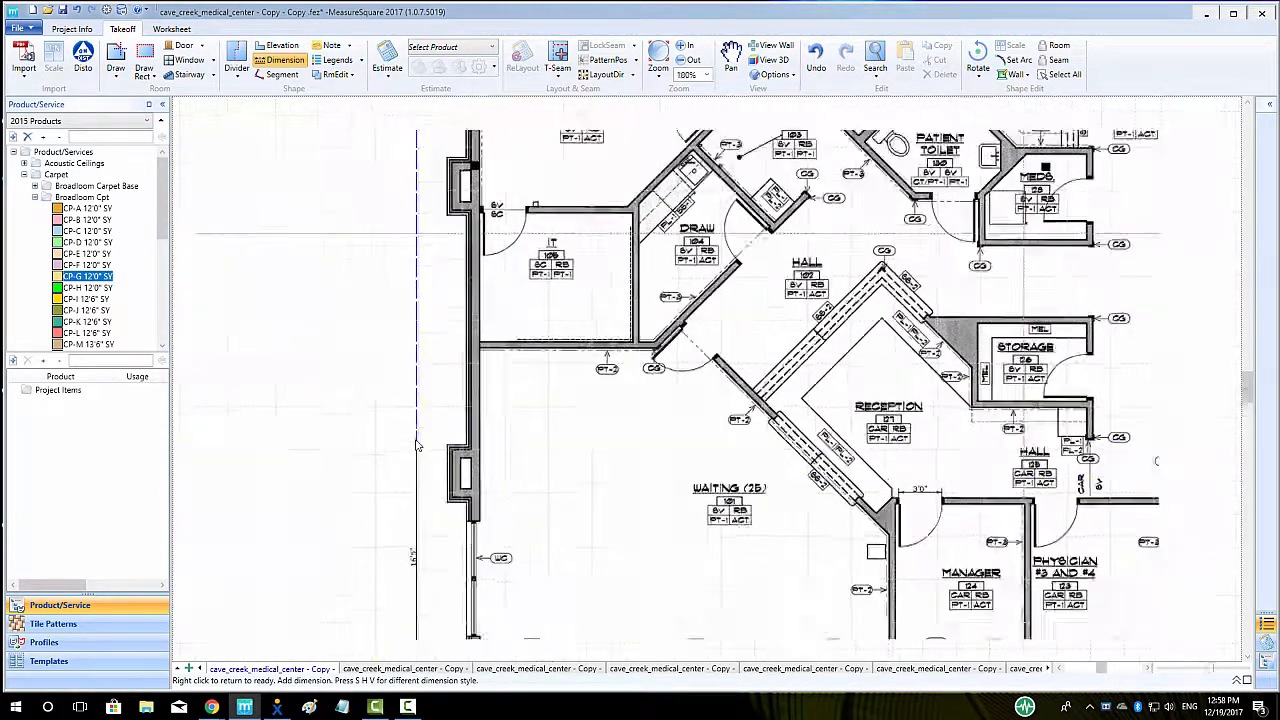
left_click(691, 52)
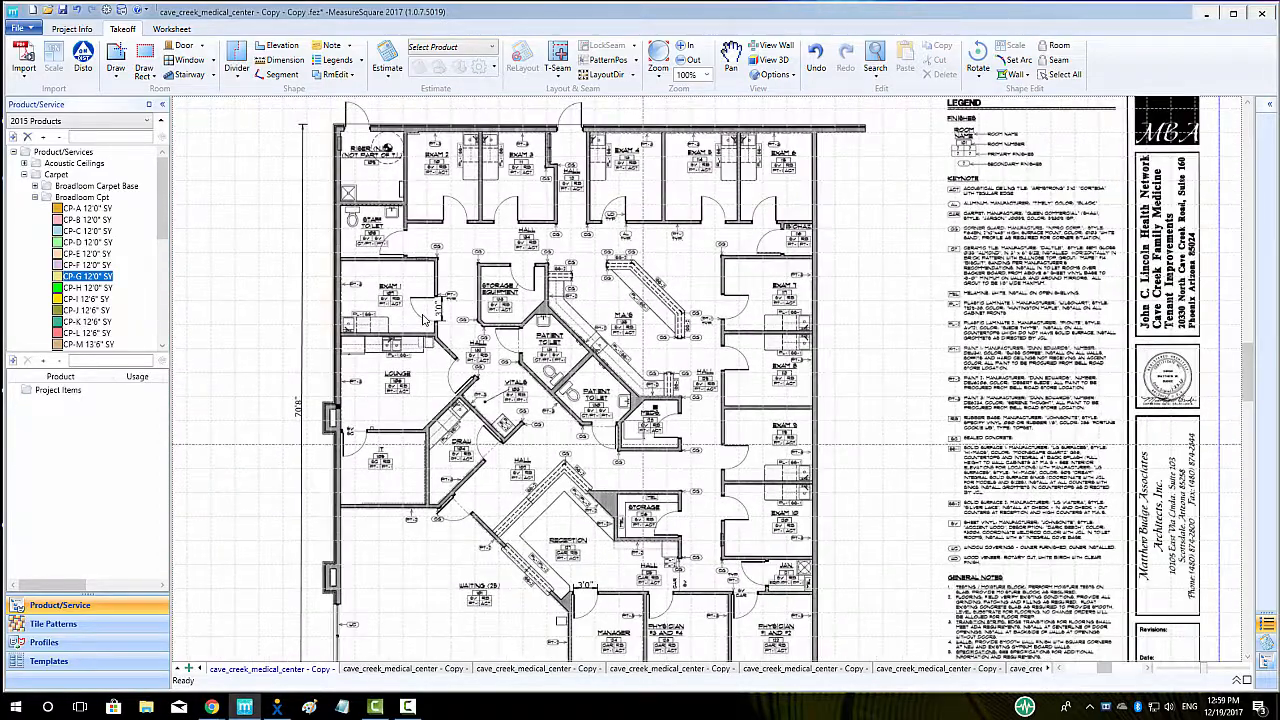
left_click(693, 59)
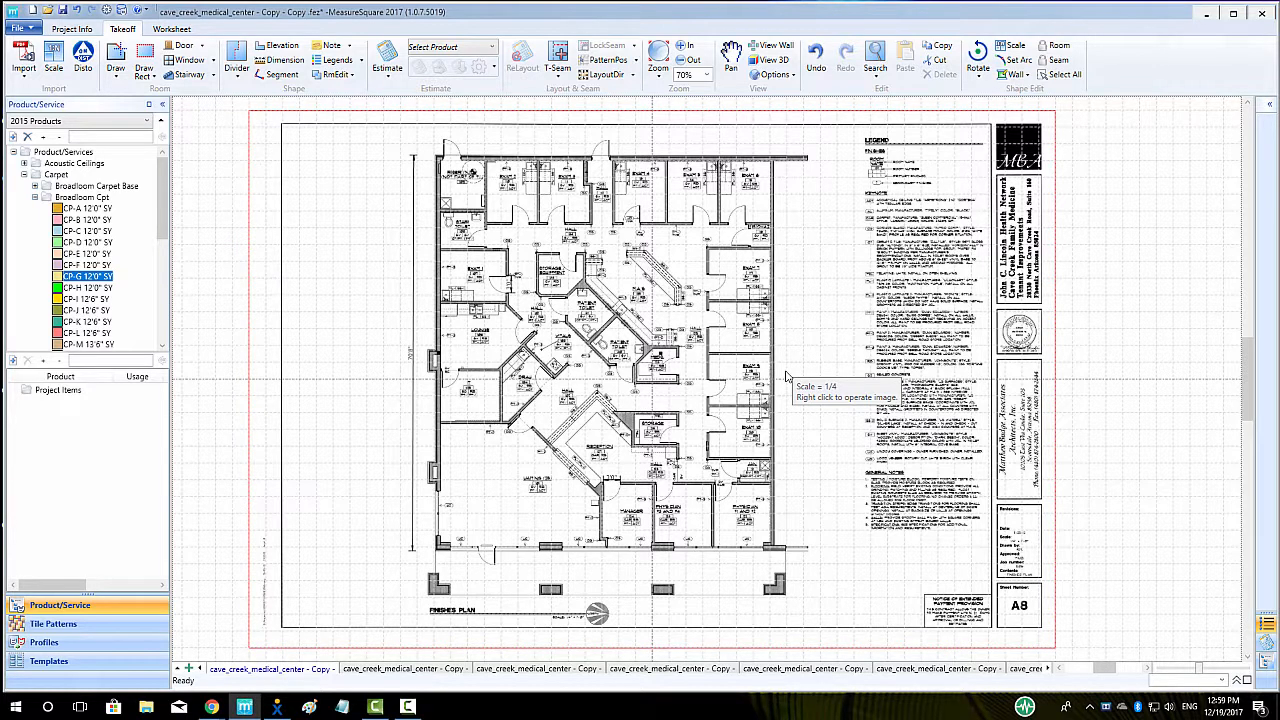
right_click(790, 385)
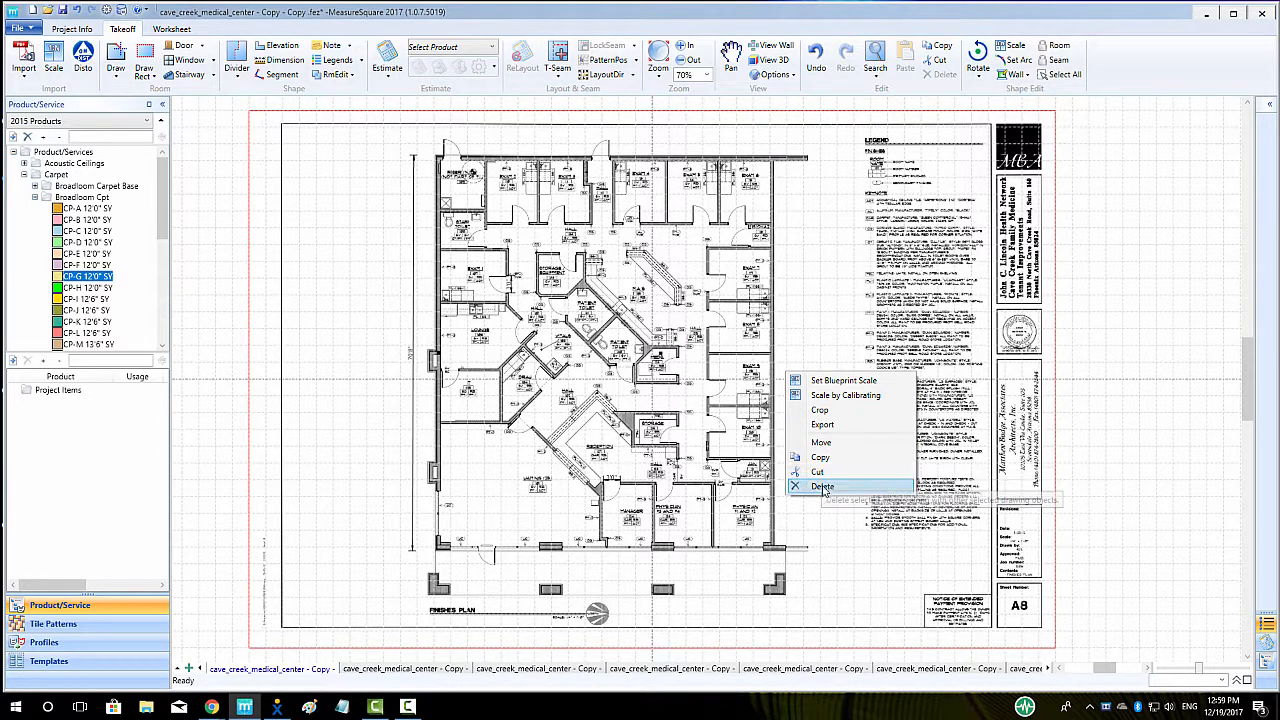
mouse_move(822, 486)
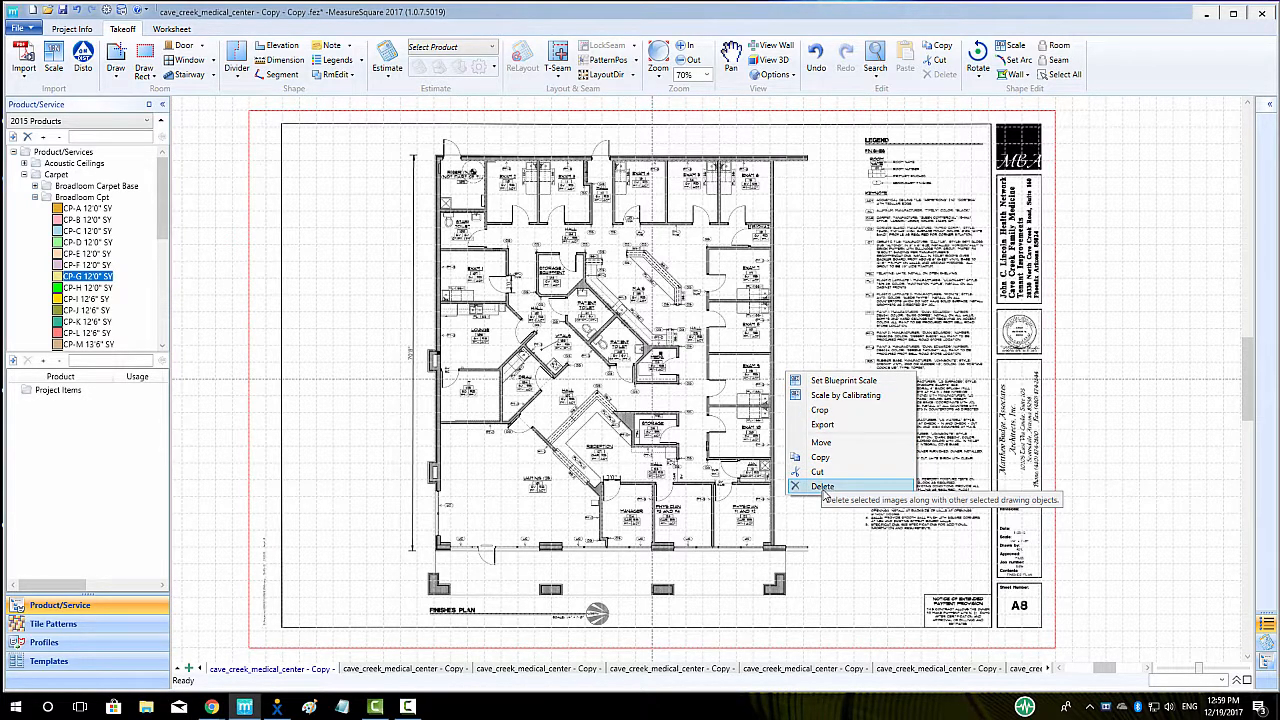
left_click(822, 486)
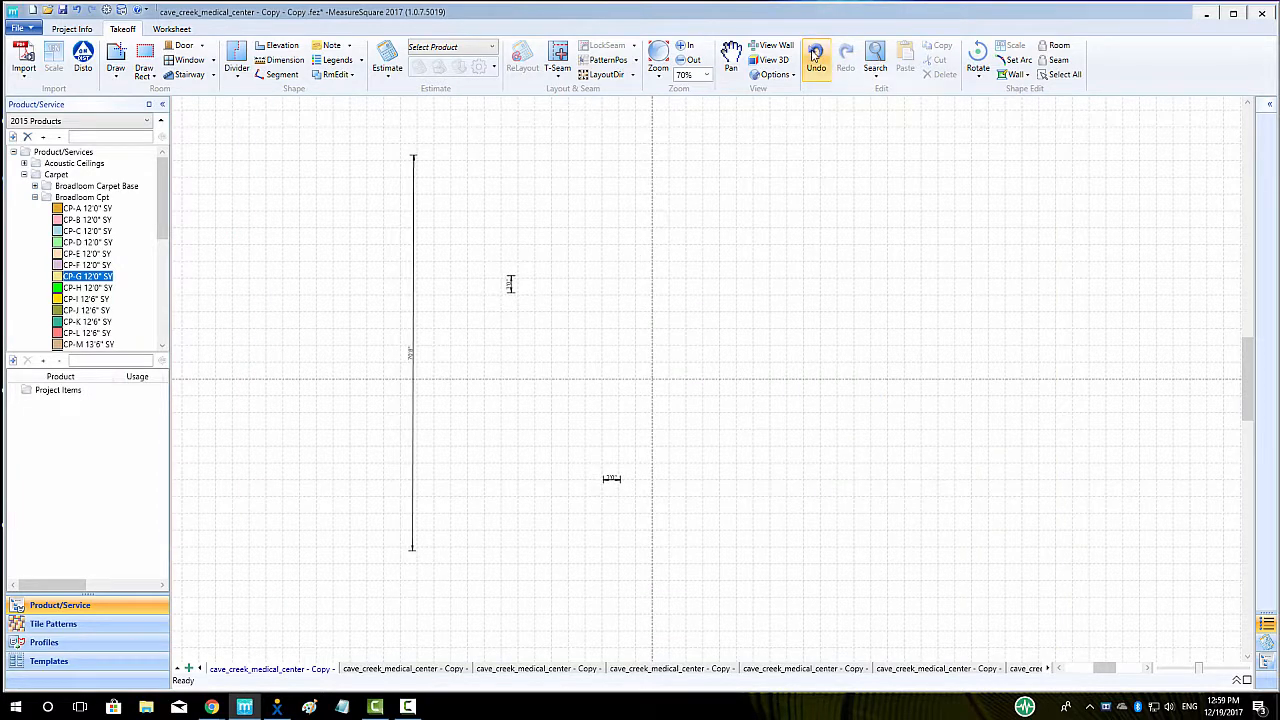
left_click(816, 55)
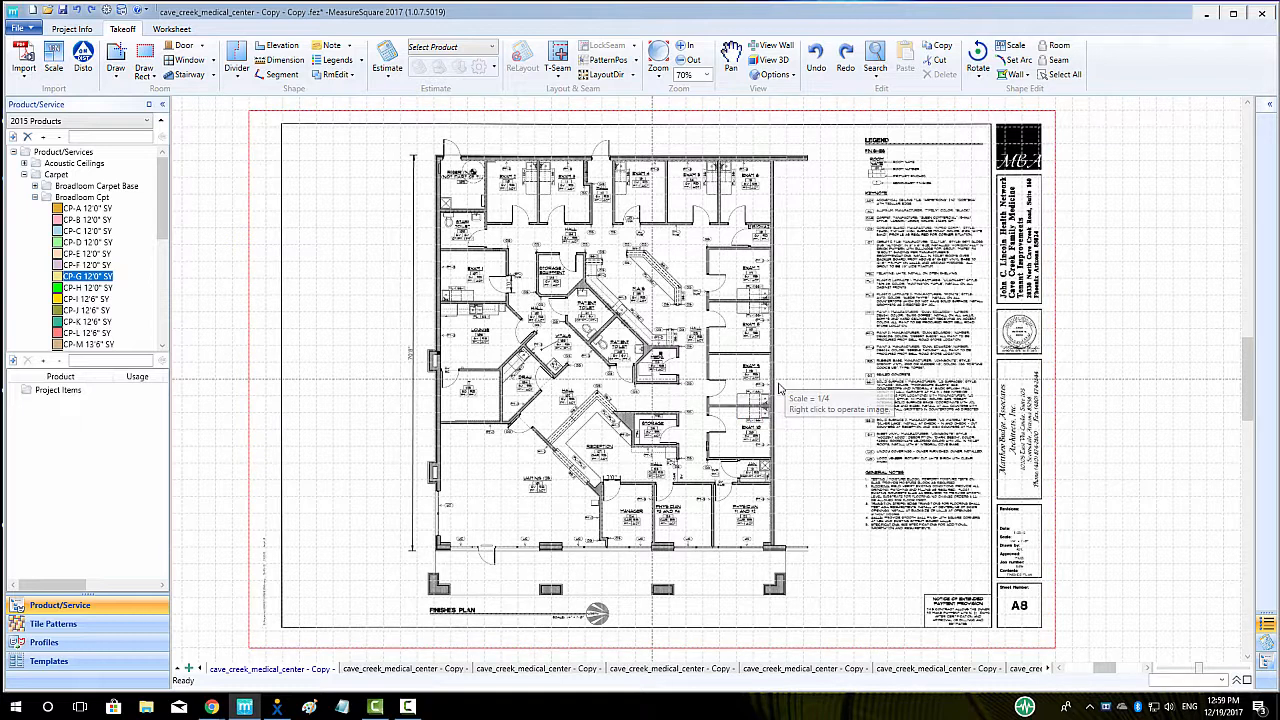
mouse_move(937, 167)
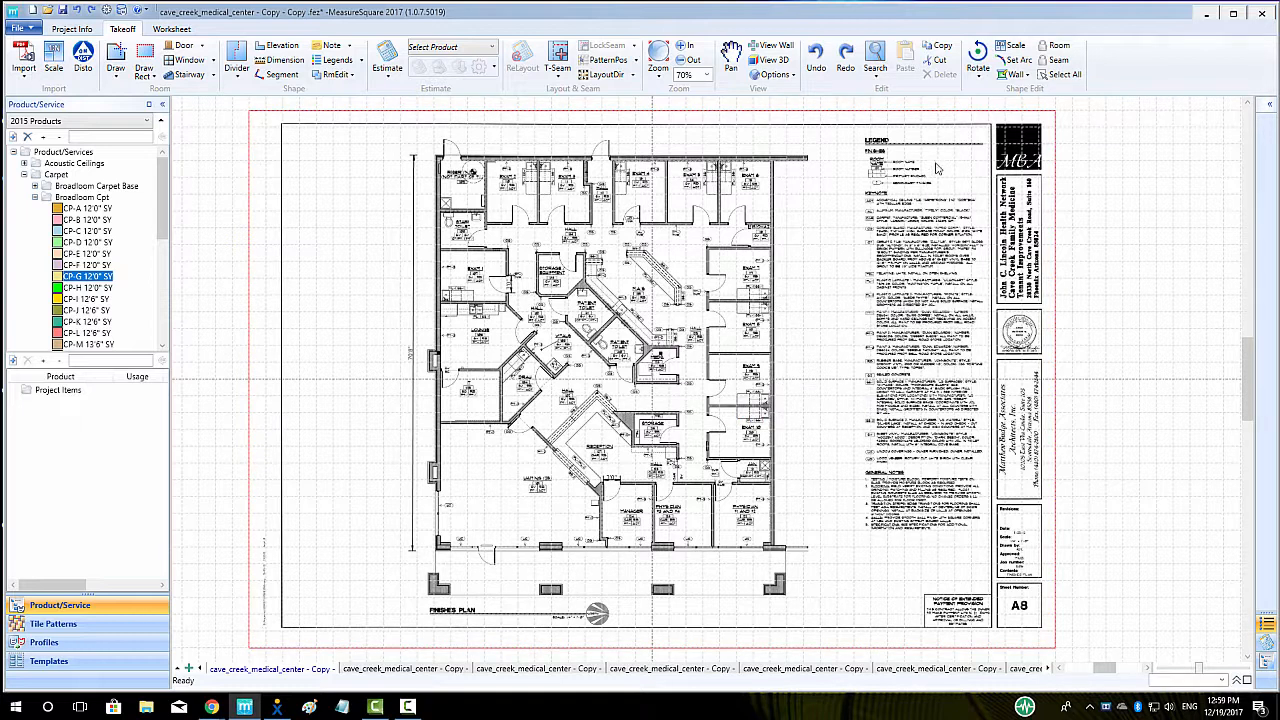
Flip the blueprint upside down and back upright, then start free rotation
left_click(977, 55)
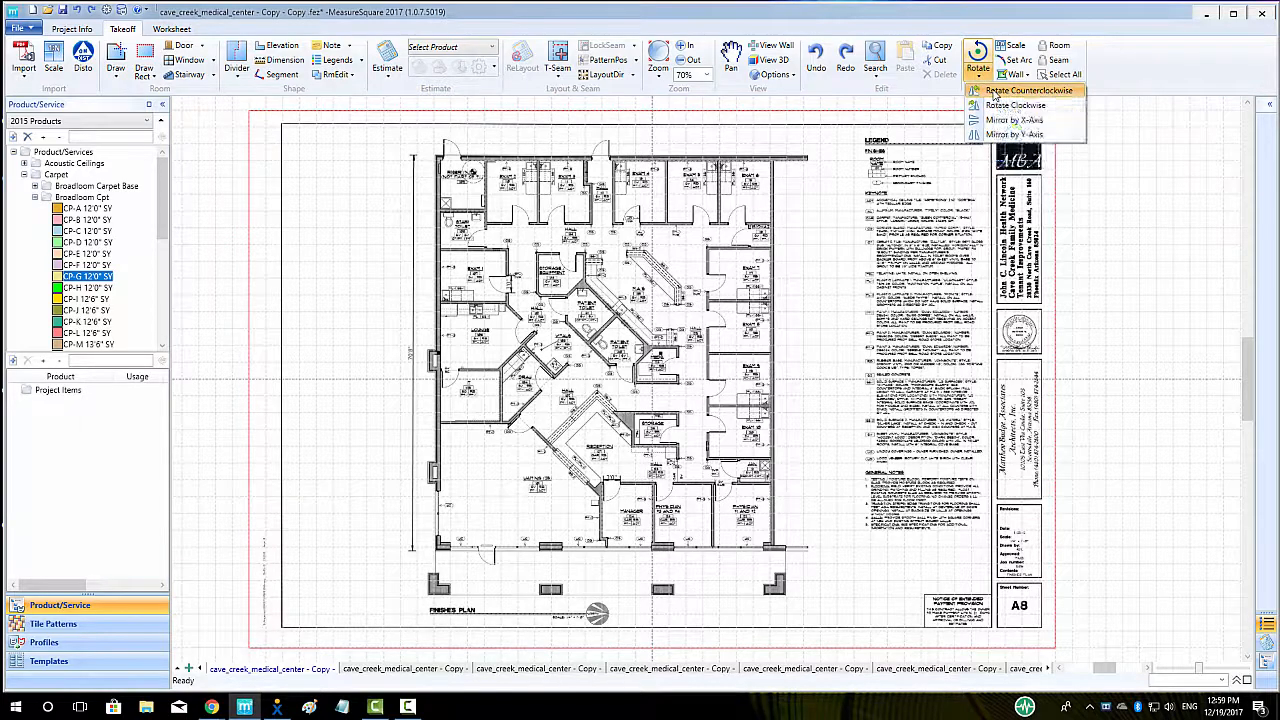
left_click(1015, 105)
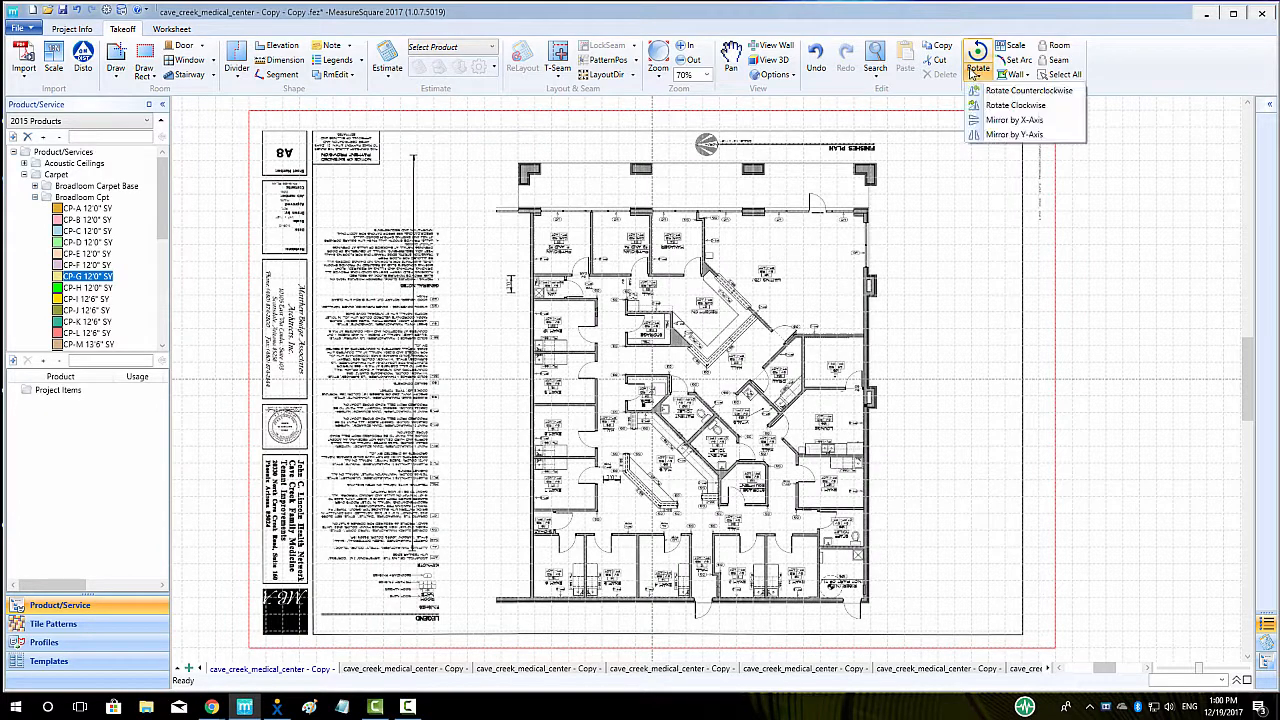
left_click(1029, 90)
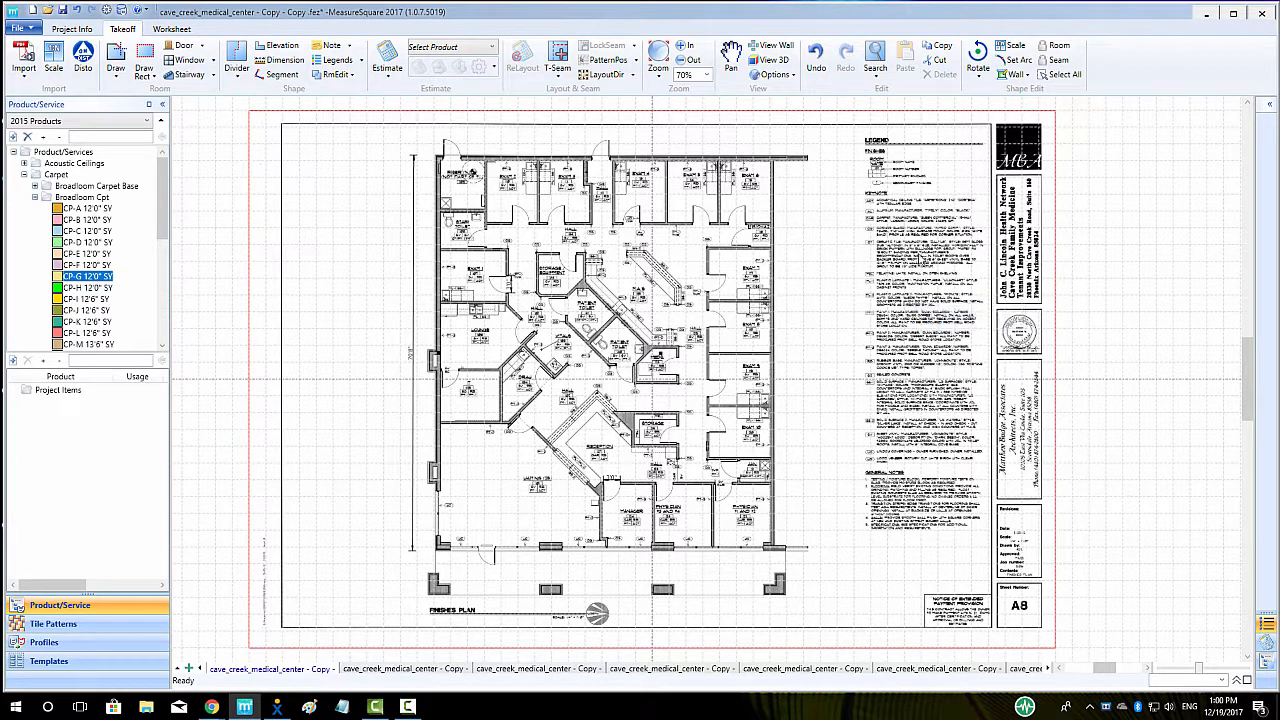
left_click(977, 57)
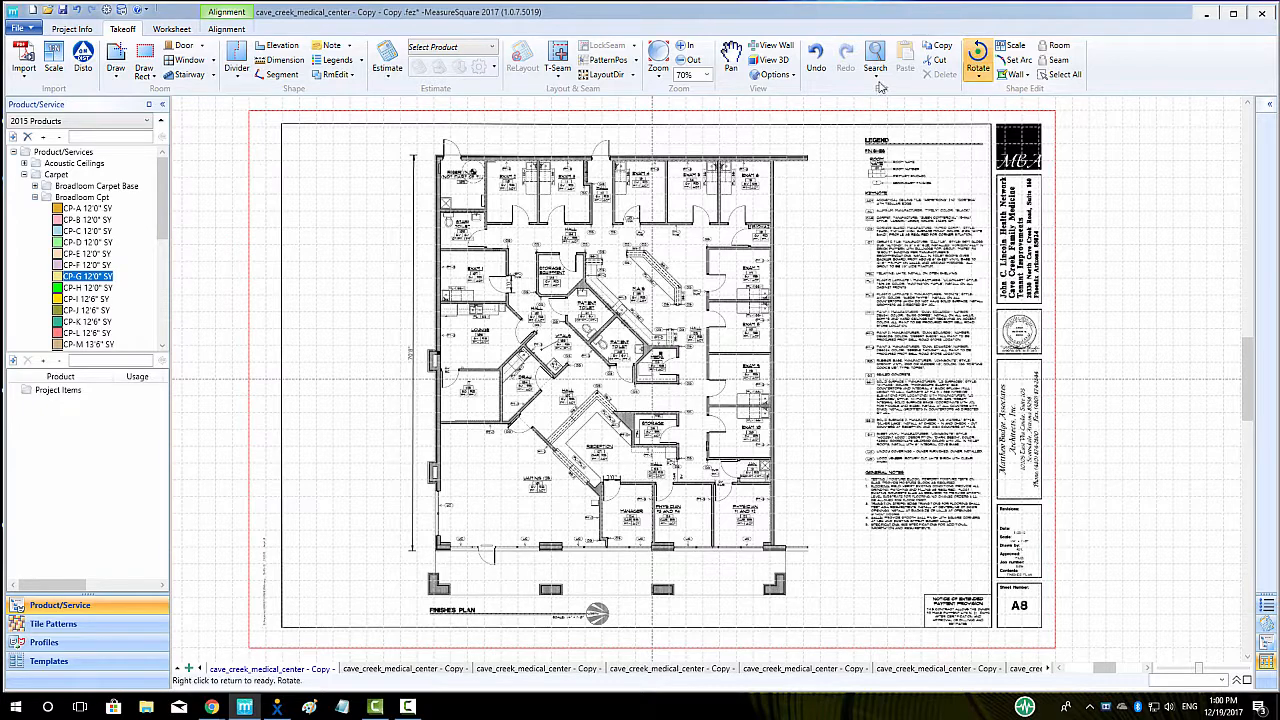